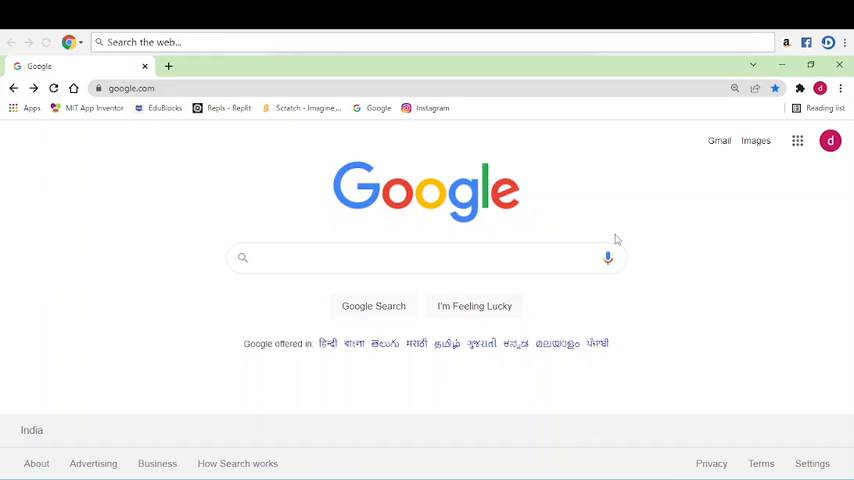
pyautogui.moveTo(510, 246)
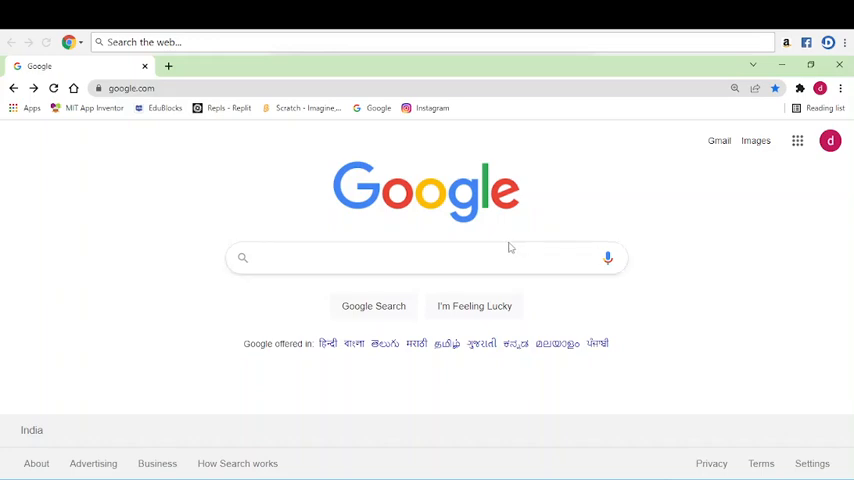
# Navigate to edublocks.org from the address bar suggestions.
pyautogui.click(324, 258)
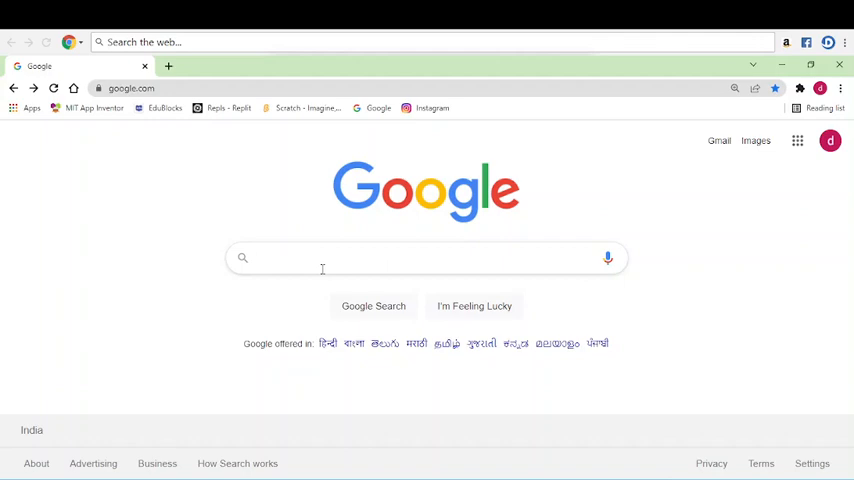
pyautogui.write('edu')
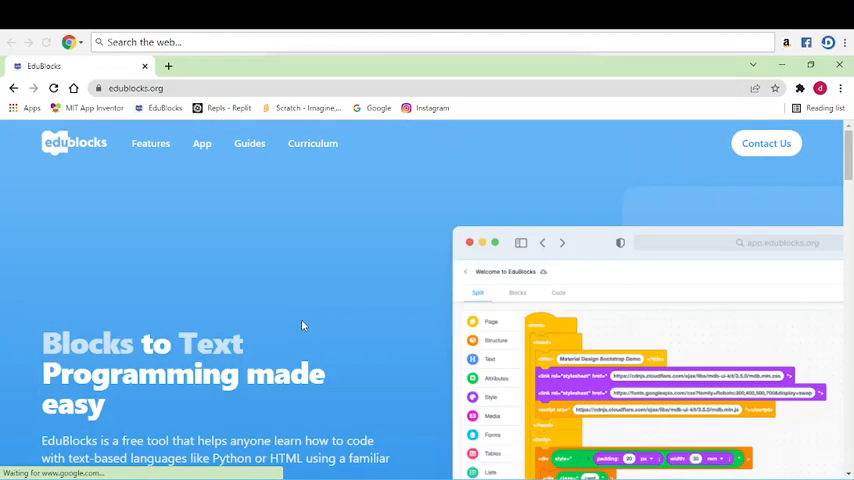
# Launch the EduBlocks web app and sign in with a Google account.
pyautogui.scroll(-3)
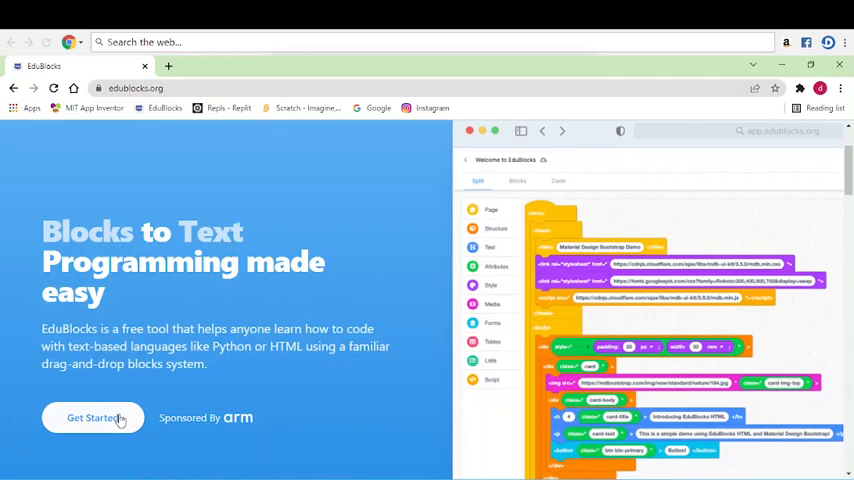
pyautogui.click(92, 416)
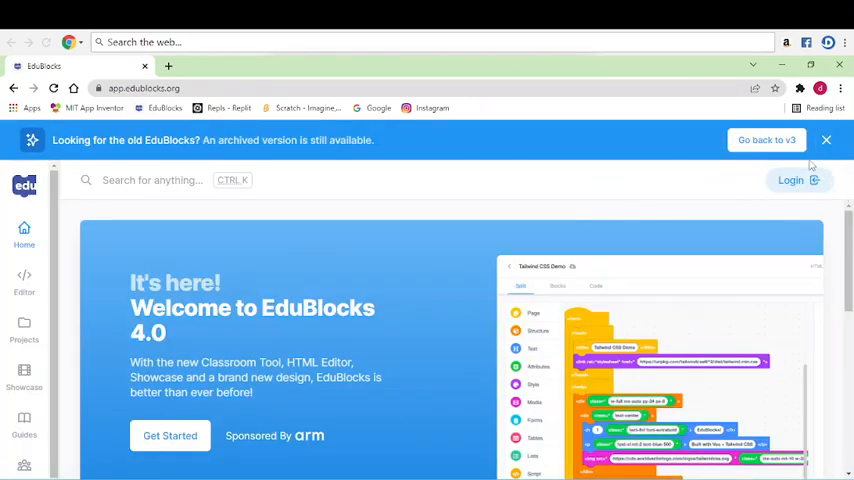
pyautogui.click(792, 180)
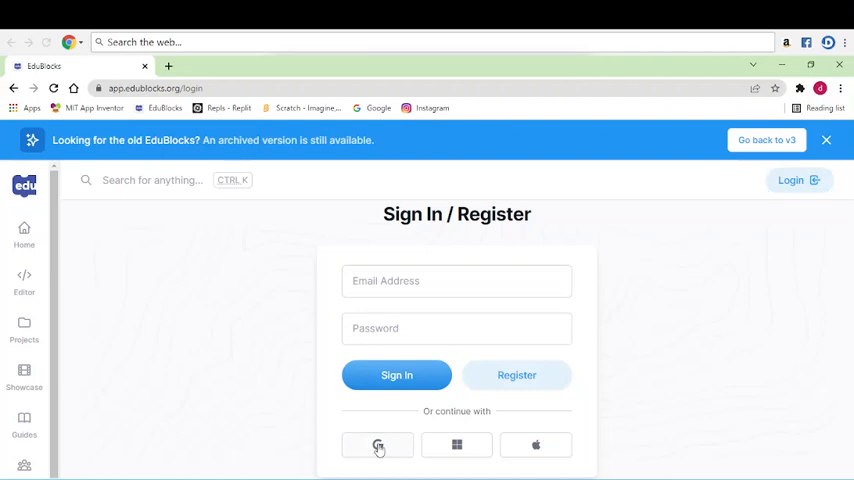
pyautogui.click(378, 444)
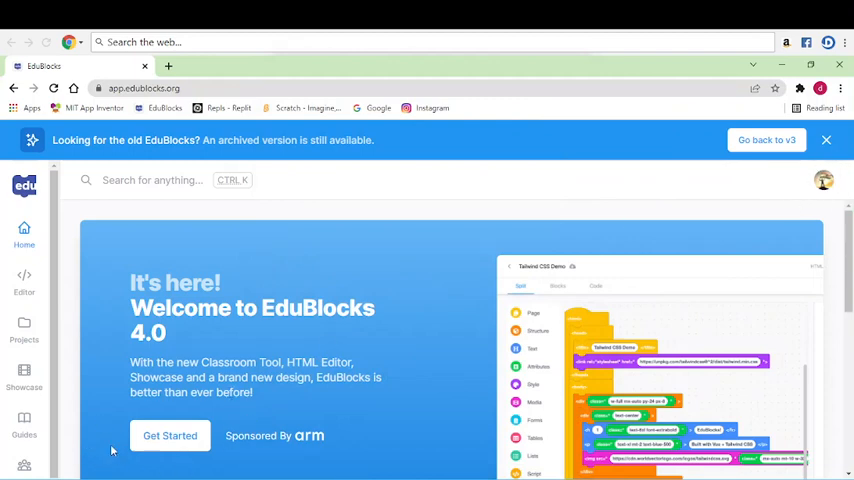
# Create a new Python 3 project, toggling Text Only on then off, and start coding.
pyautogui.click(170, 436)
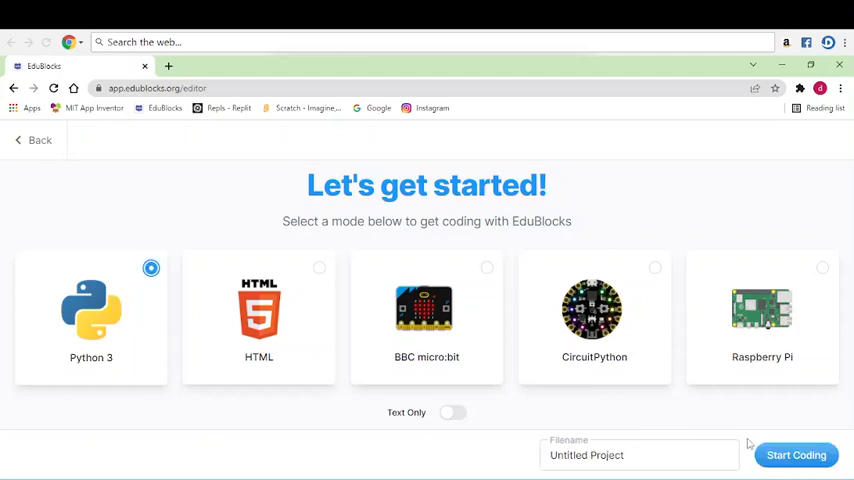
pyautogui.click(640, 456)
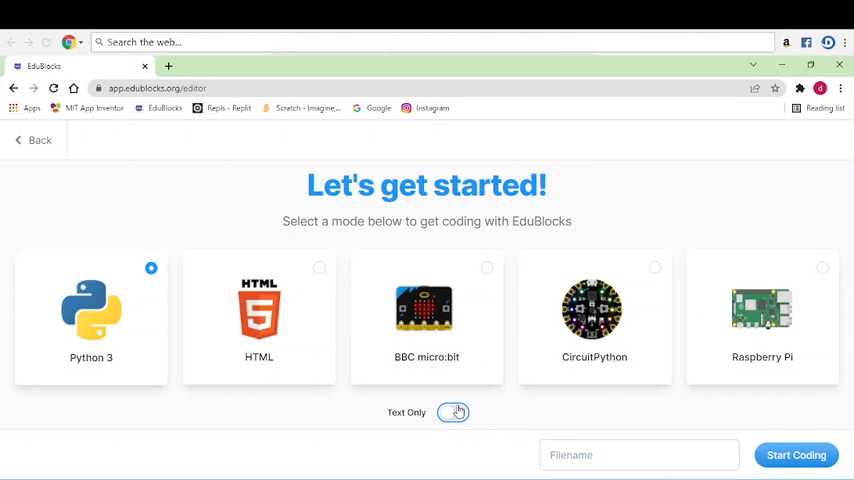
pyautogui.click(454, 412)
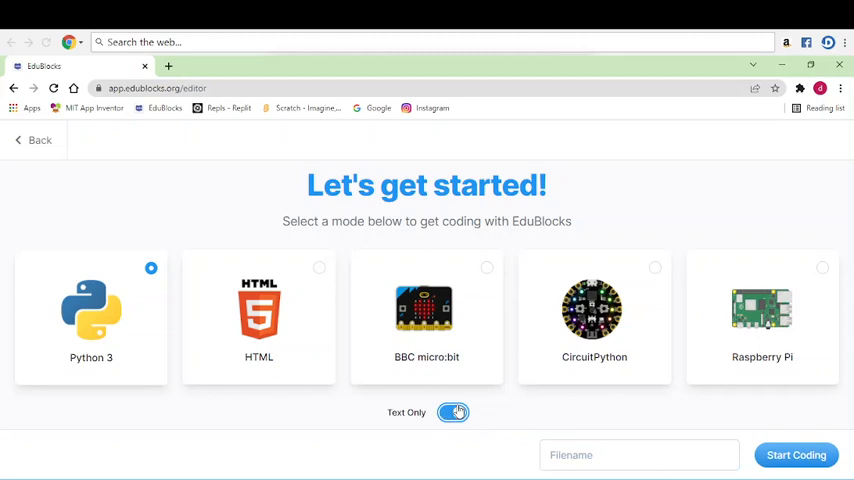
pyautogui.click(454, 412)
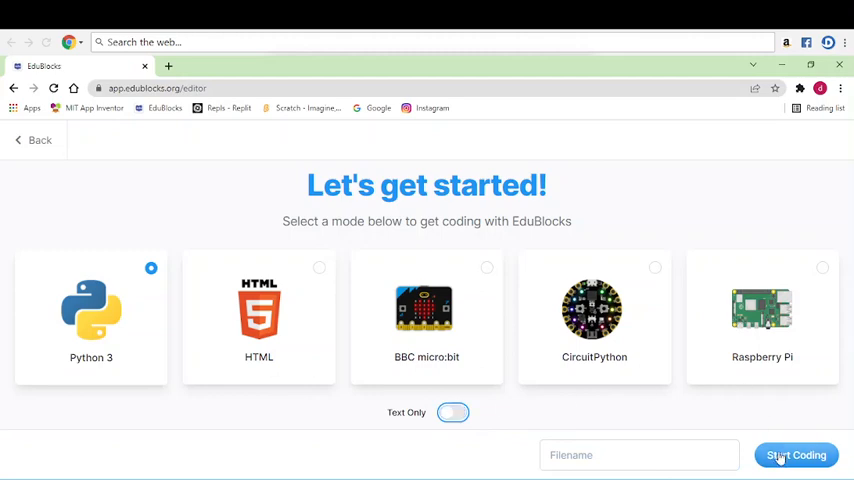
pyautogui.click(796, 456)
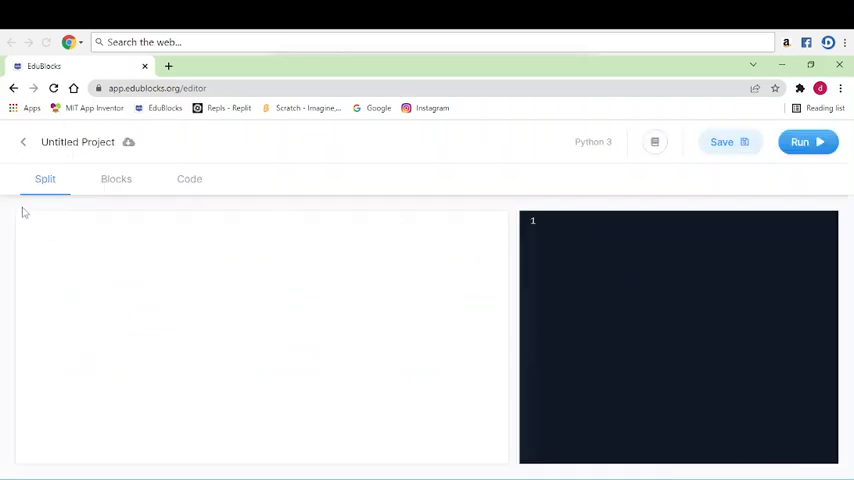
pyautogui.click(116, 178)
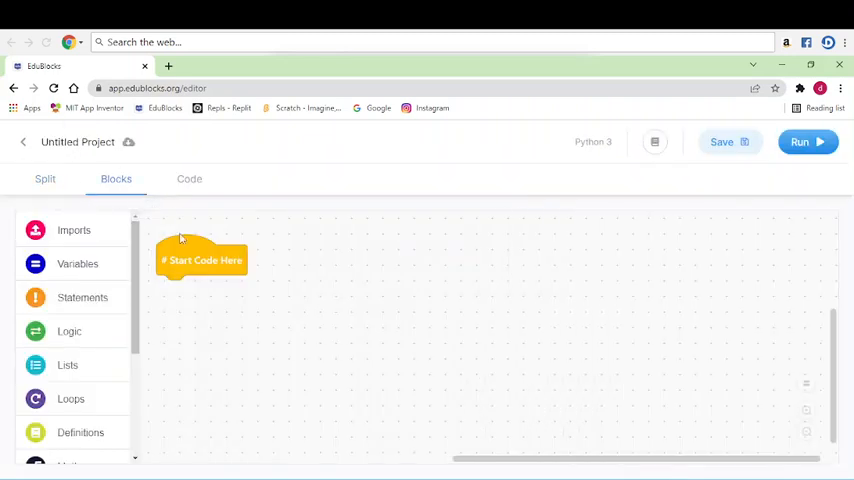
pyautogui.click(188, 178)
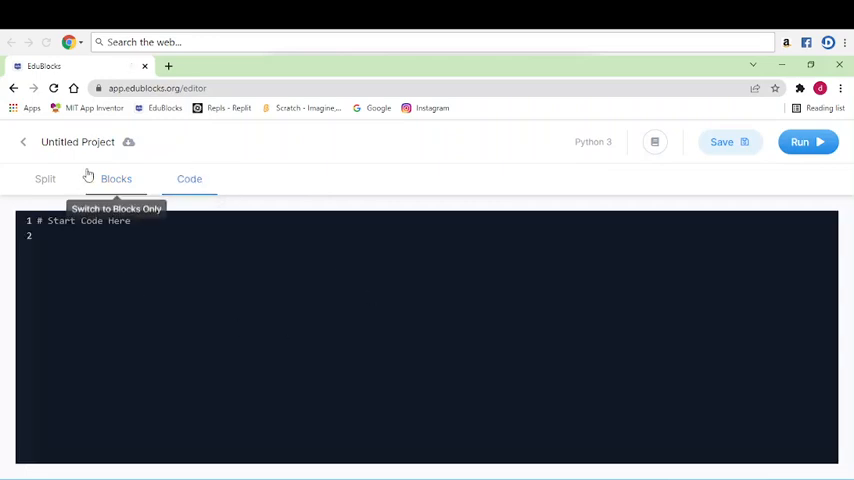
pyautogui.click(116, 180)
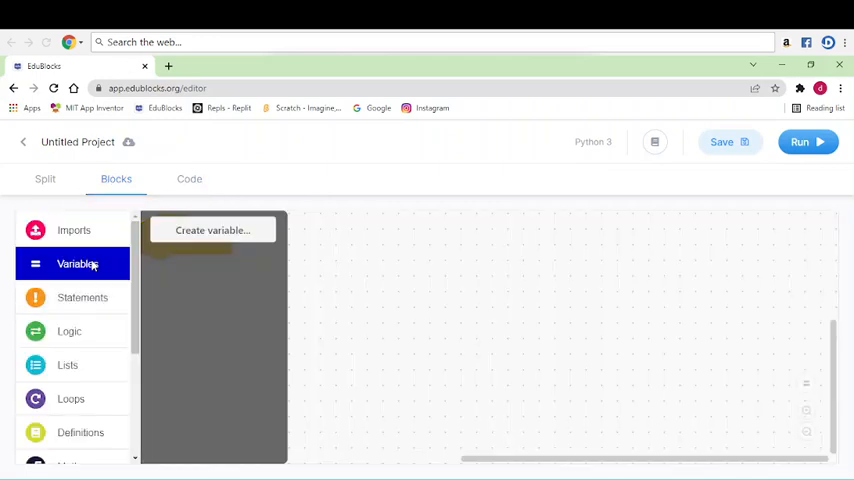
pyautogui.click(72, 230)
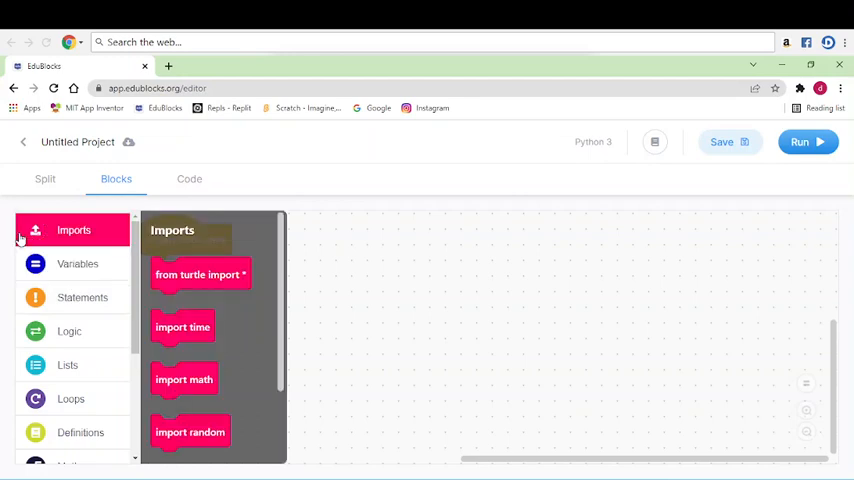
pyautogui.click(188, 180)
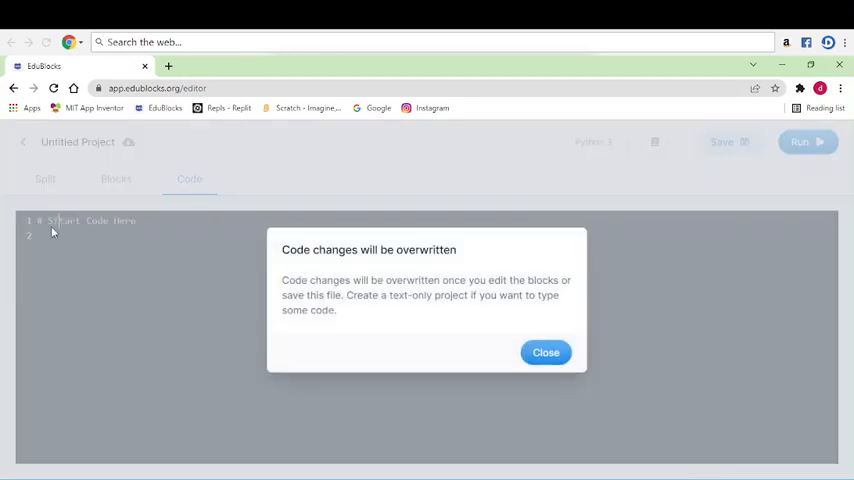
pyautogui.click(546, 352)
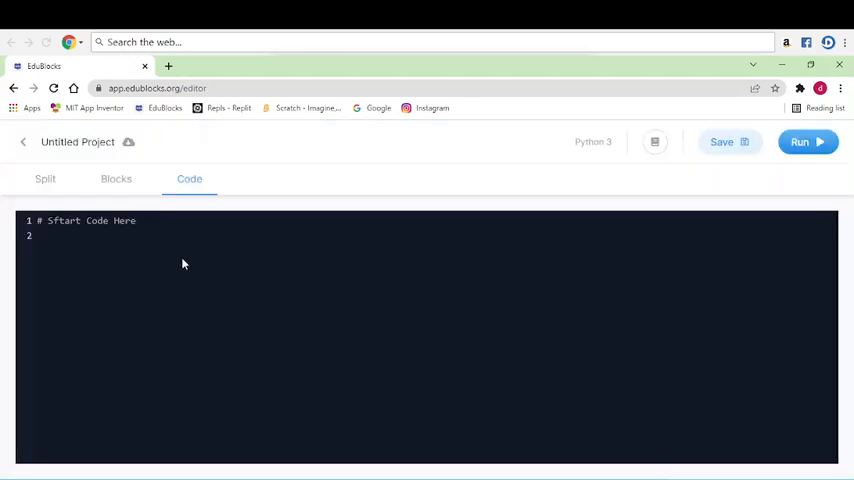
pyautogui.moveTo(798, 162)
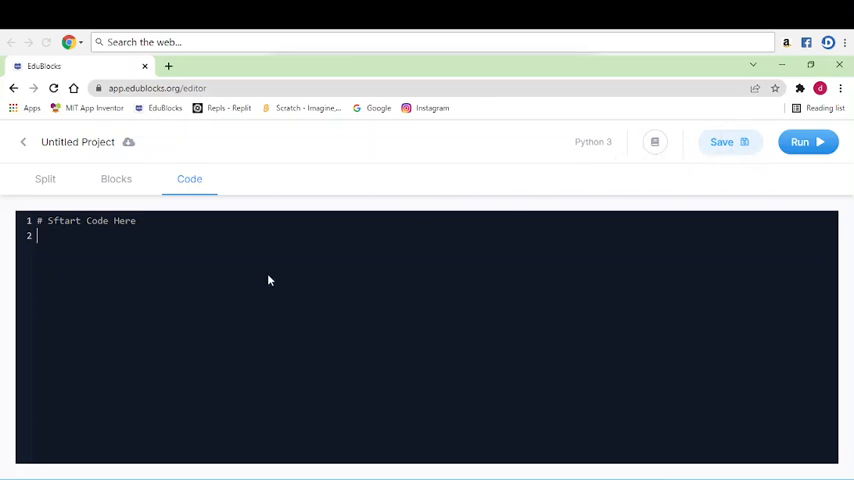
pyautogui.click(44, 180)
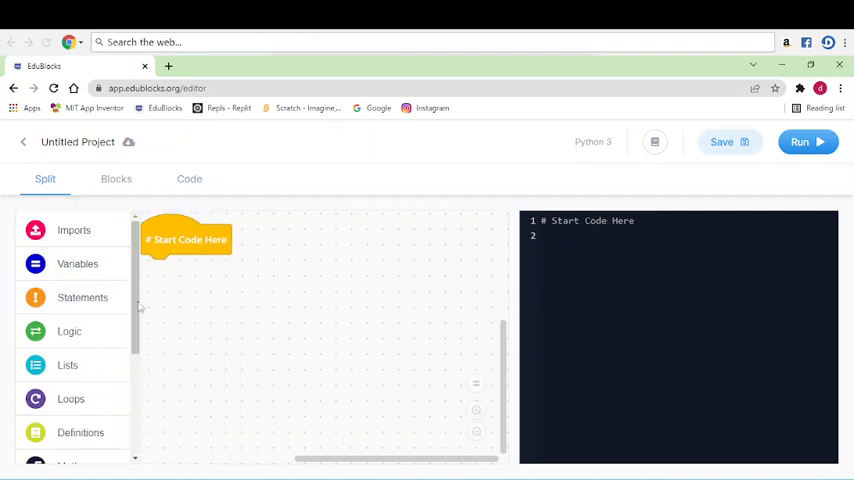
pyautogui.moveTo(668, 346)
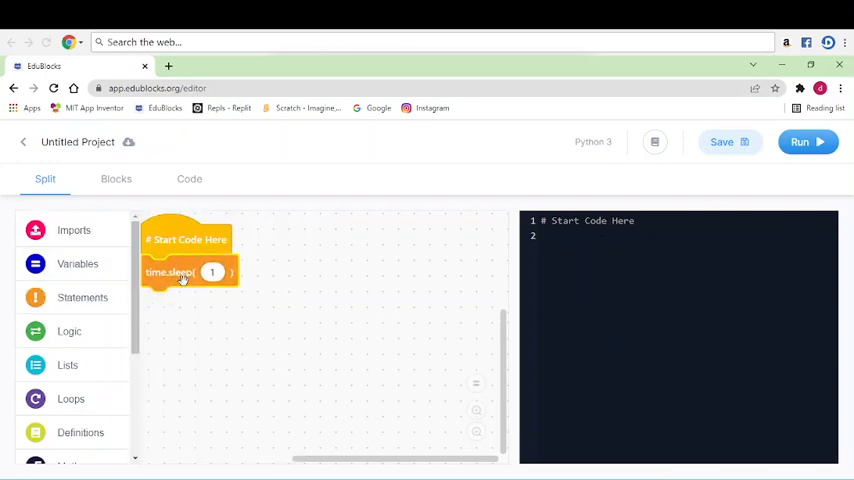
# Place a time.sleep(1) block and an elif True block under Start Code Here.
pyautogui.click(184, 278)
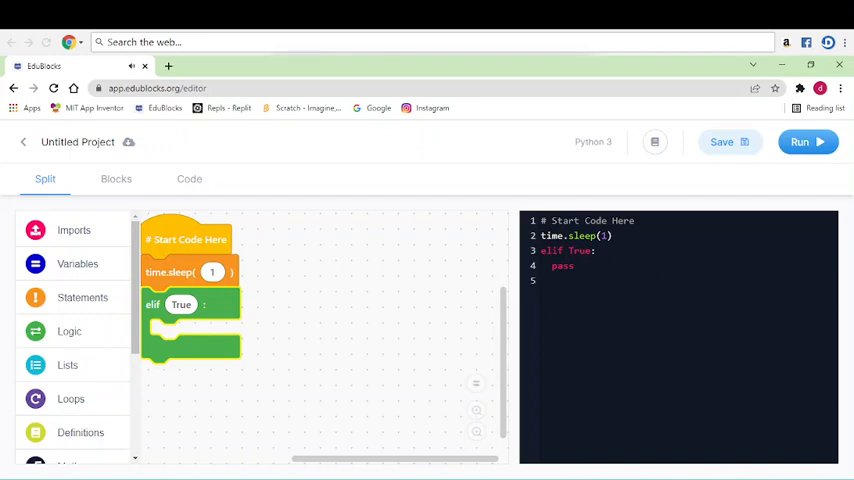
pyautogui.moveTo(556, 308)
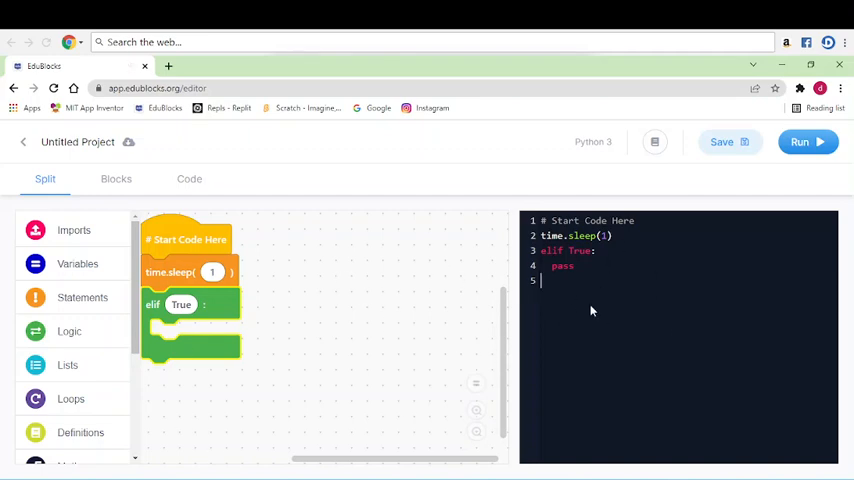
pyautogui.click(68, 332)
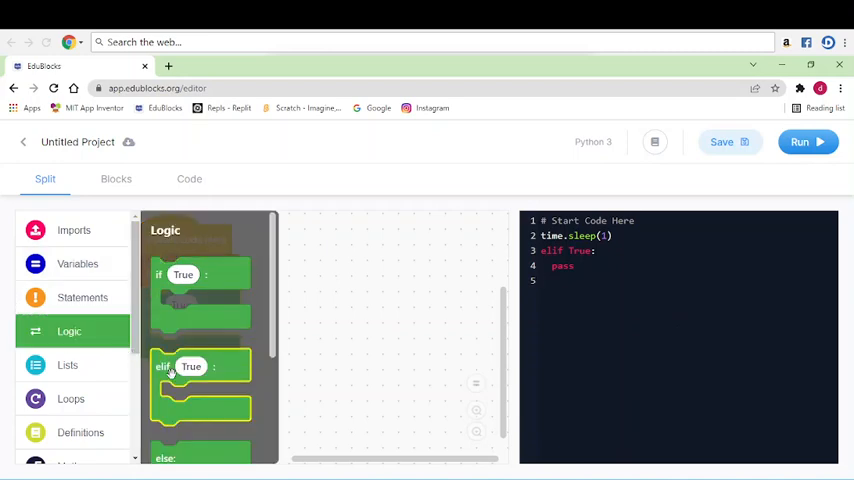